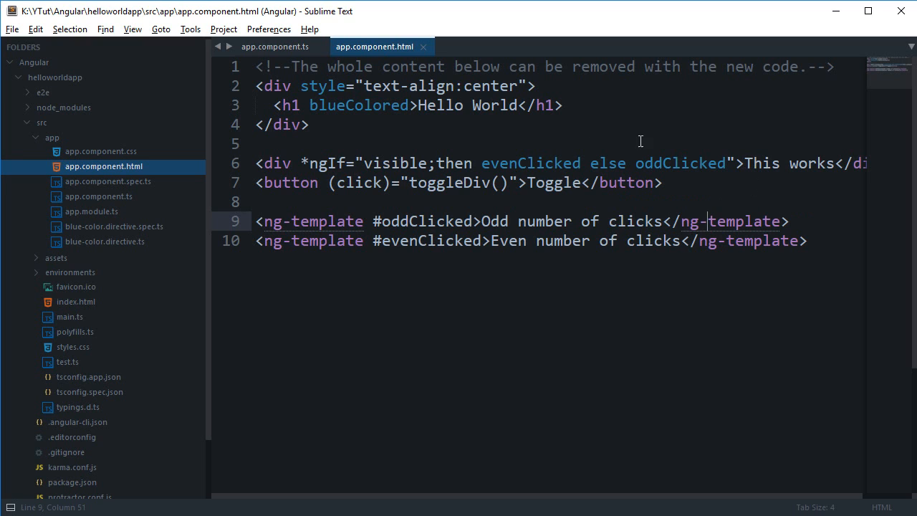
Select the oddClicked name and clear line 6's then/else ngIf div to retype it
double_click(679, 162)
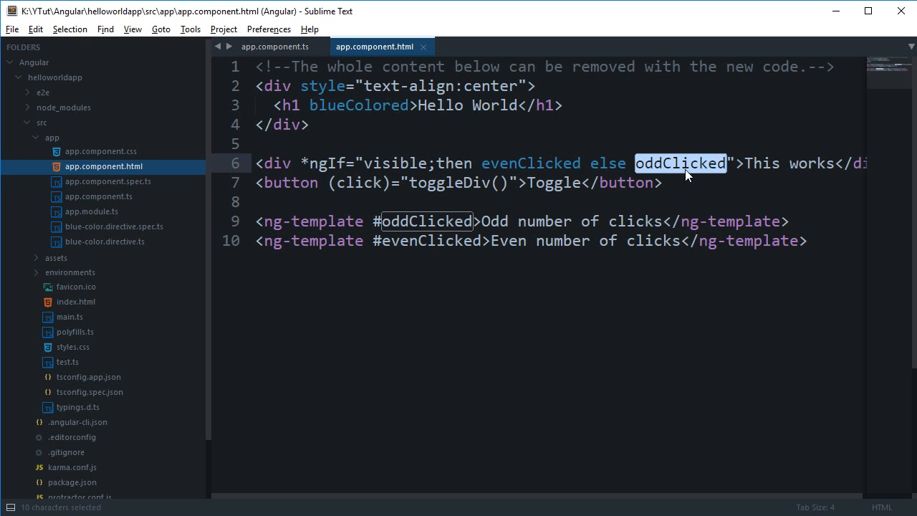
click(258, 183)
text(<div i)
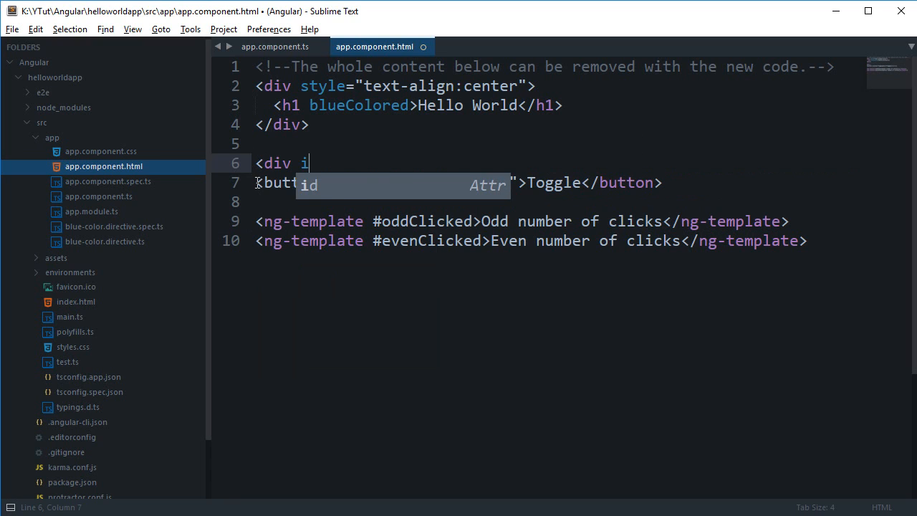
Write <div *ngIf="counter % 2 == 0"> with content Y, then switch to app.component.ts
text(*ngI)
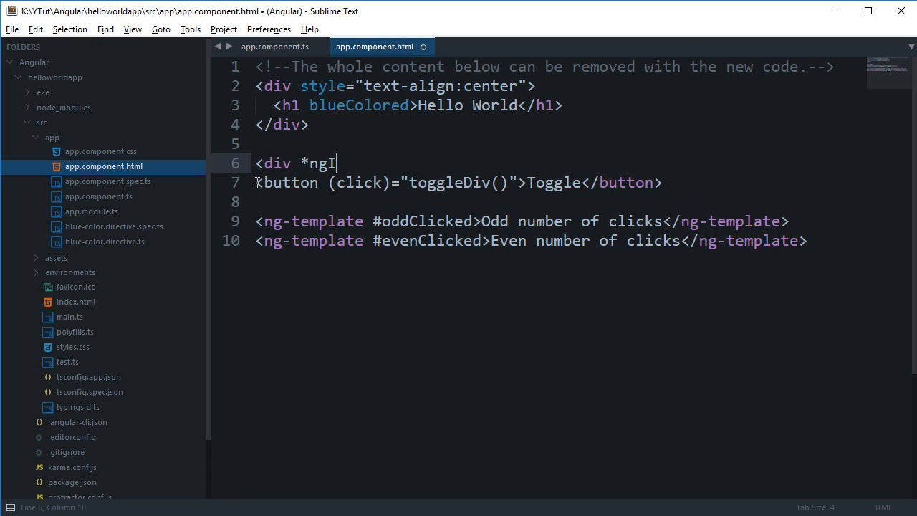
text(f="")
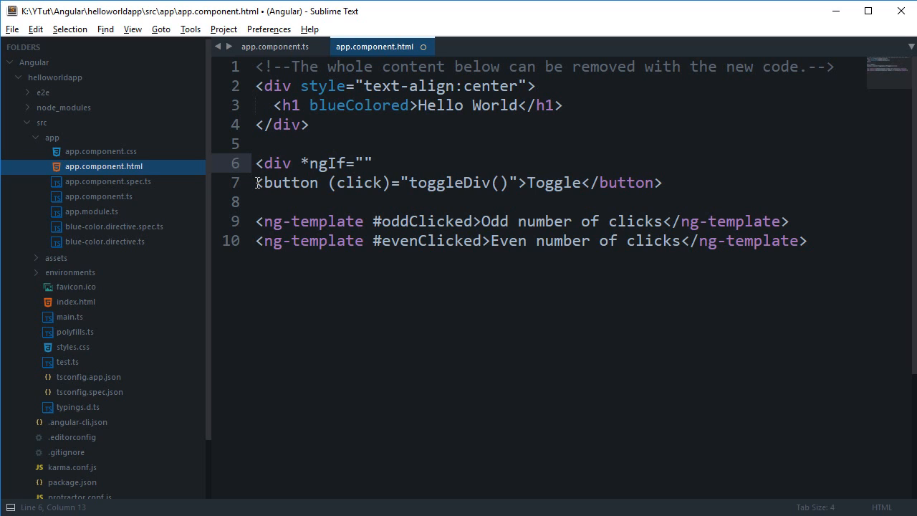
text(counter)
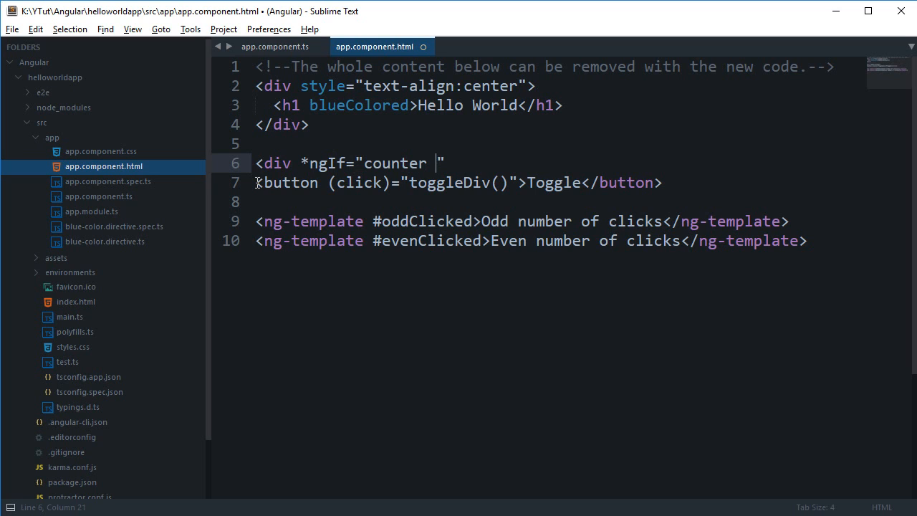
text(% 2)
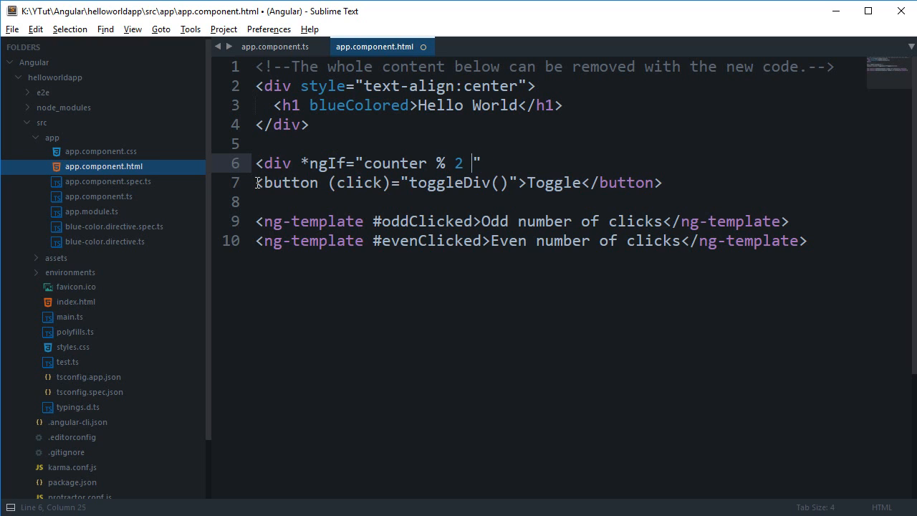
text(==)
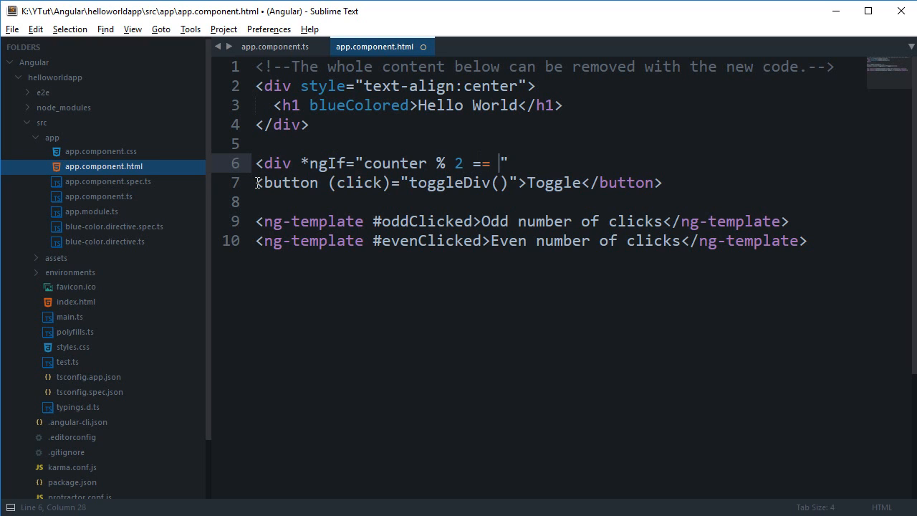
text(0)
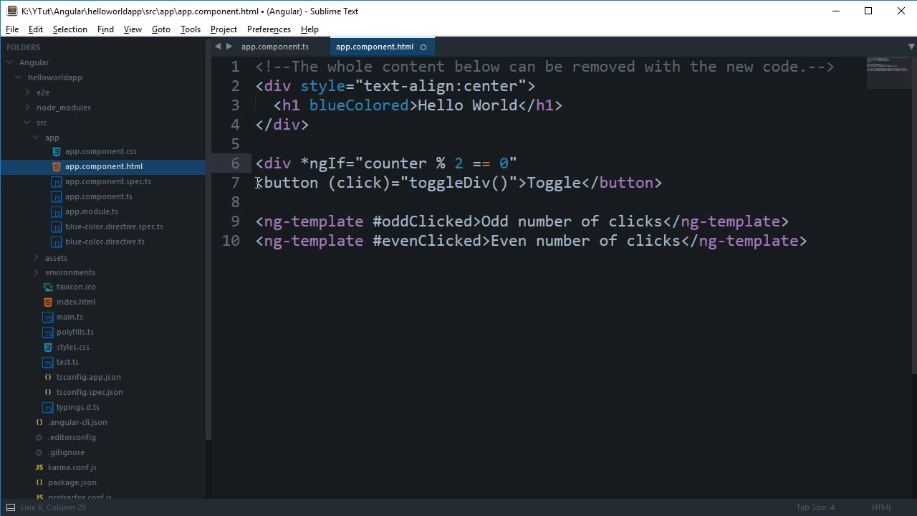
text(">)
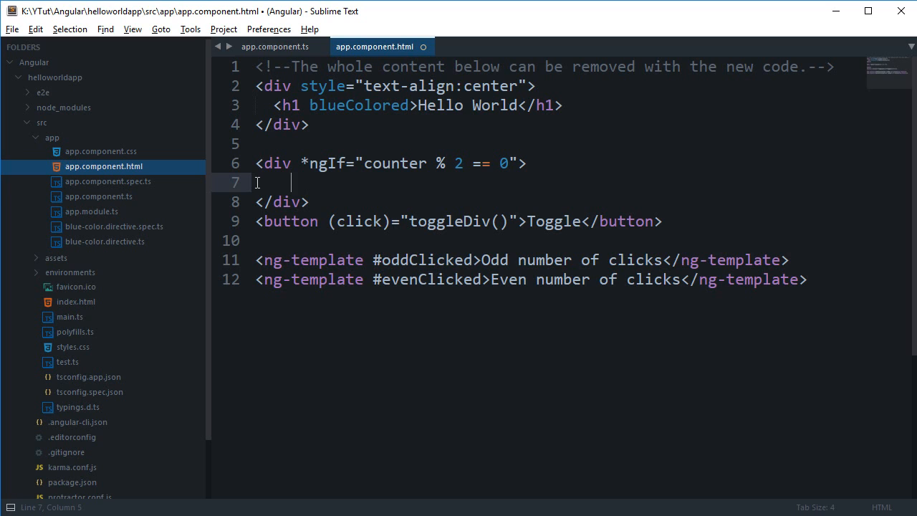
text(Y)
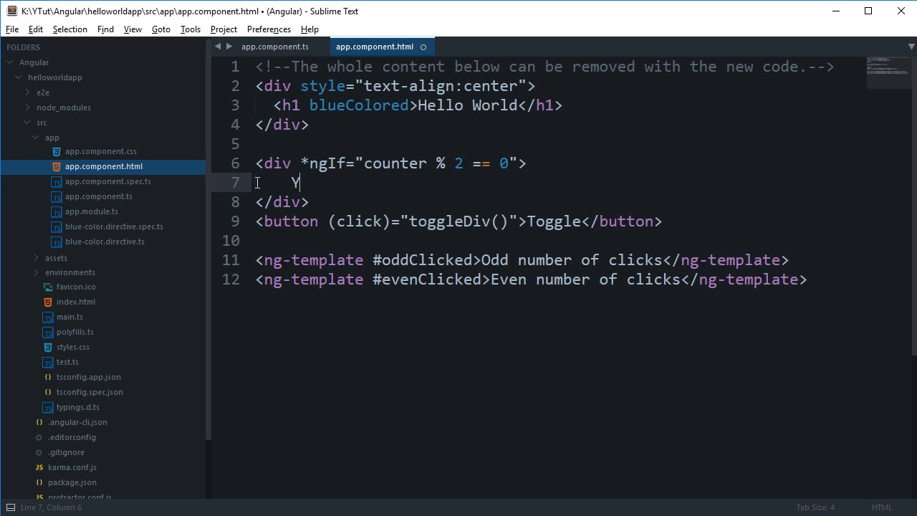
click(275, 46)
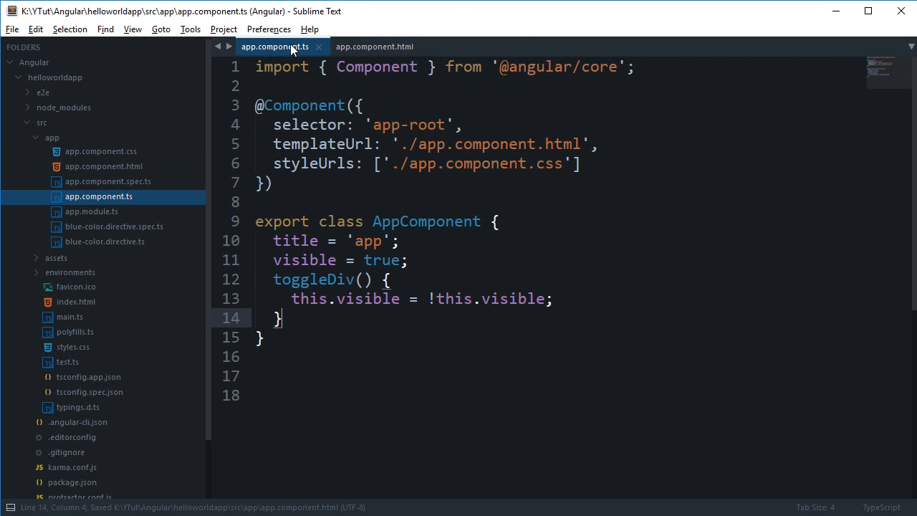
Add counter = 0; make toggleDiv run this.counter++; and extend the ngIf after a semicolon
text(c)
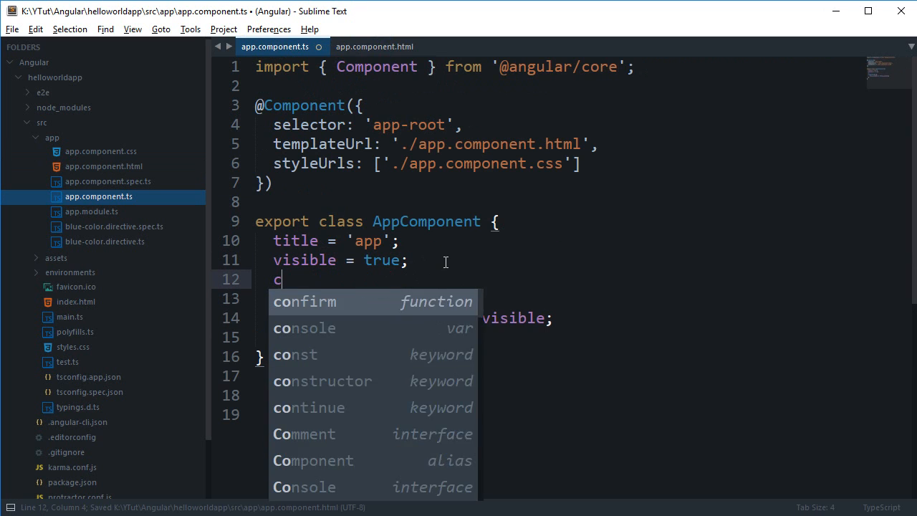
text(counter = 0;)
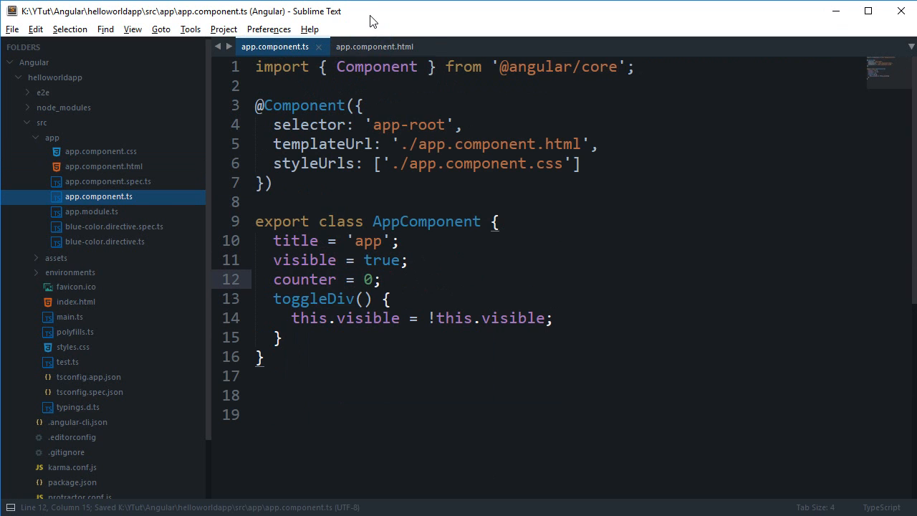
click(374, 46)
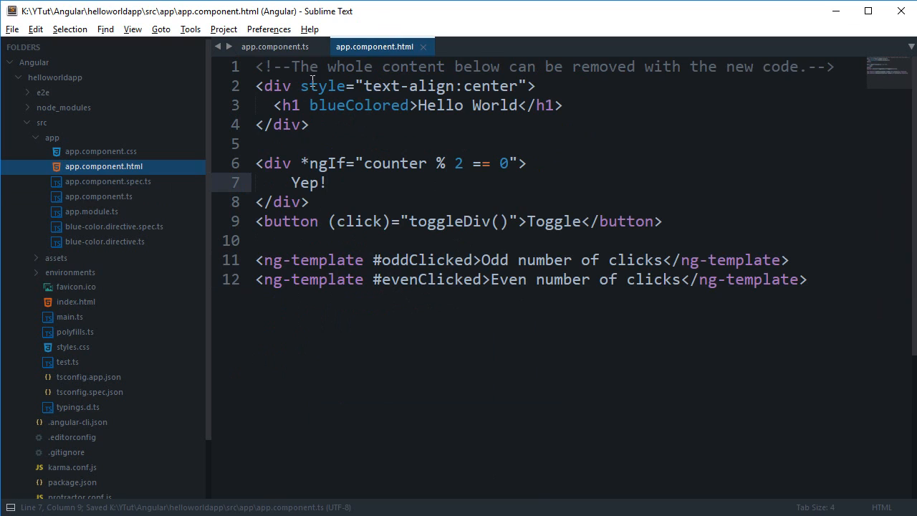
click(275, 47)
text(this.counter++)
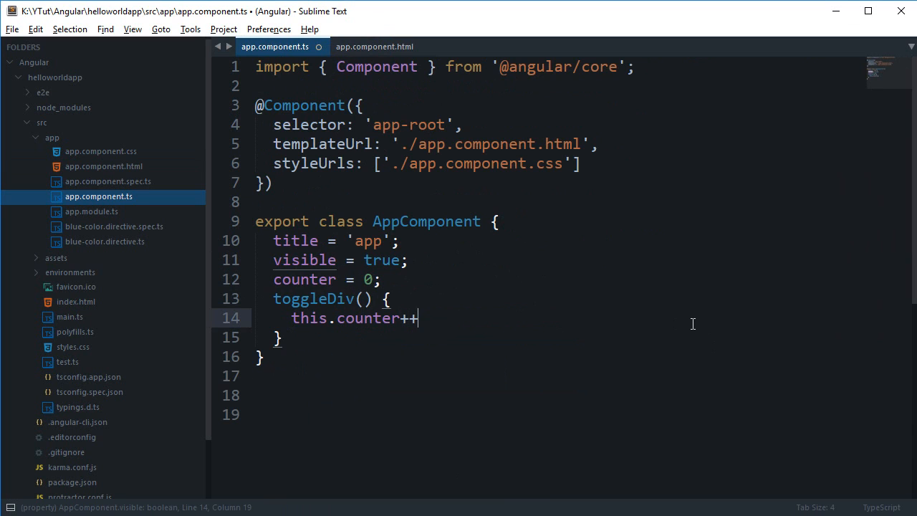
click(373, 46)
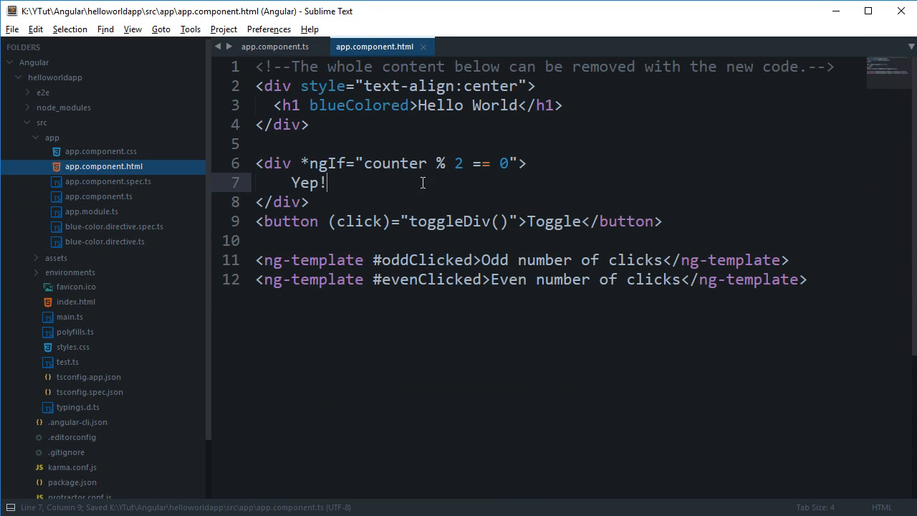
click(437, 221)
text(; )
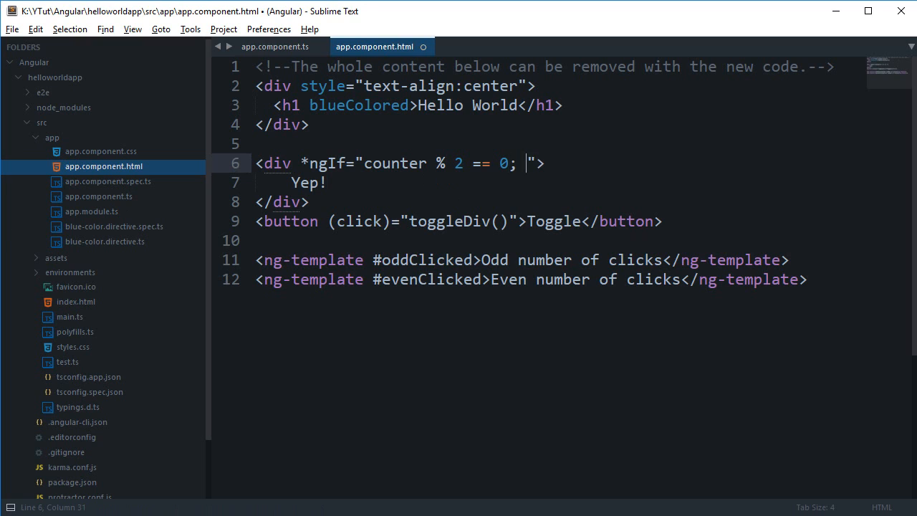
Add 'let randomVariable' to the ngIf and interpolate {{randomVariable}} after Yep!
text(let)
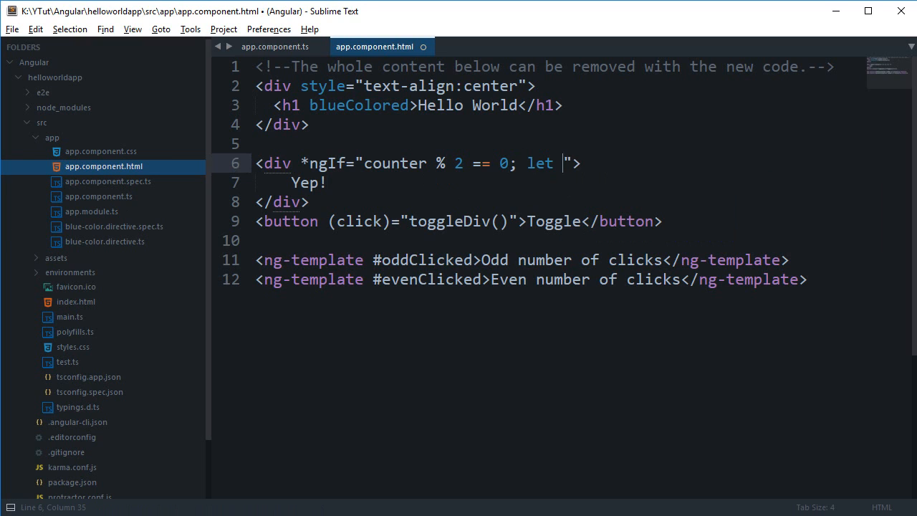
text(randomVariable)
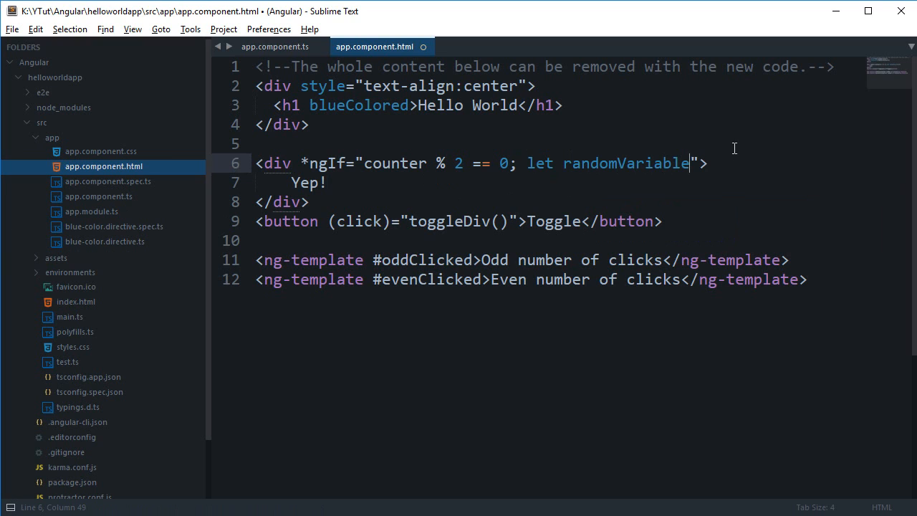
text({randomVariable})
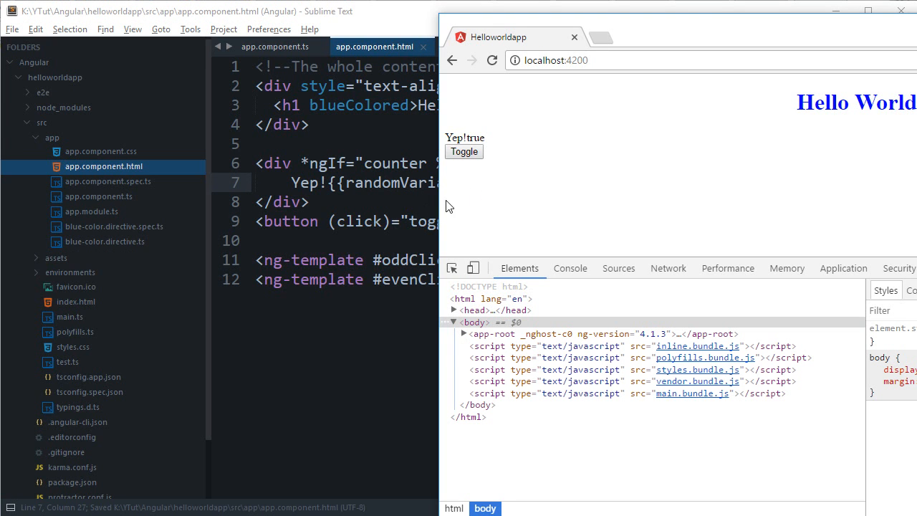
Change the ngIf condition to counter % 2, then view Yep!1 in Chrome's console
click(464, 151)
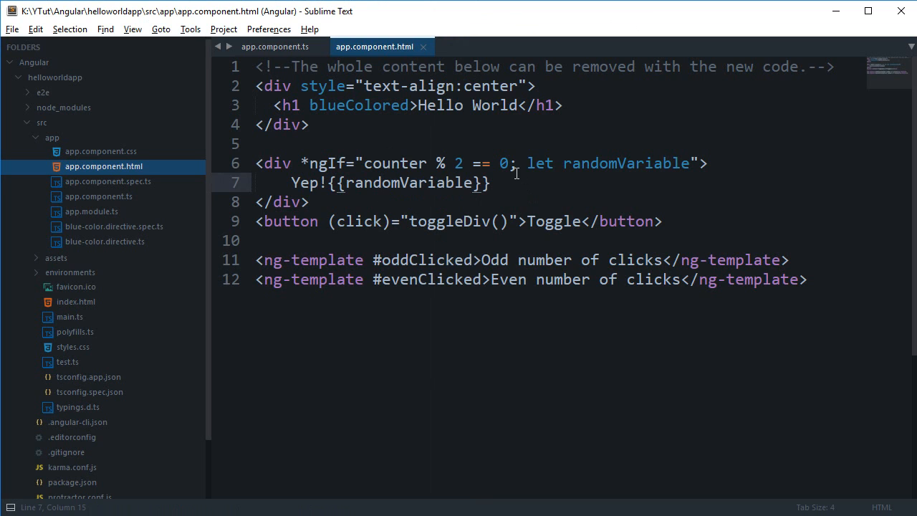
drag(364, 163, 508, 163)
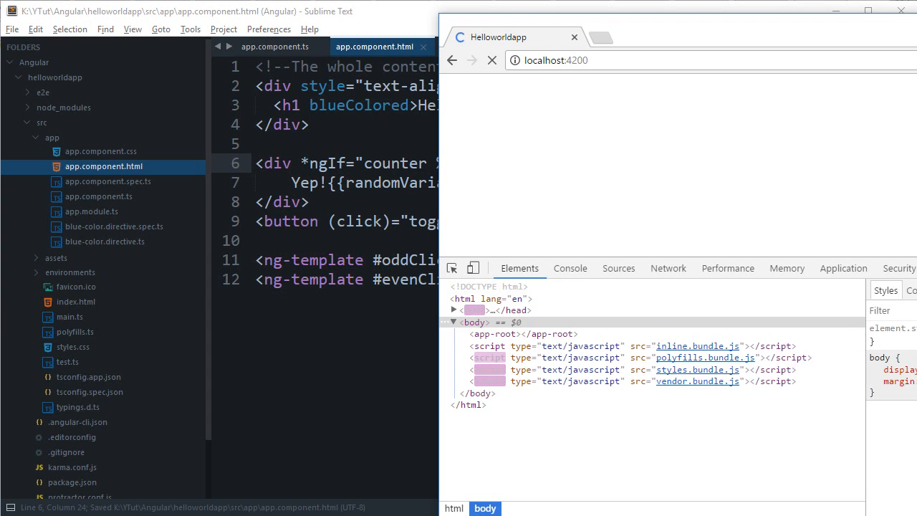
click(492, 60)
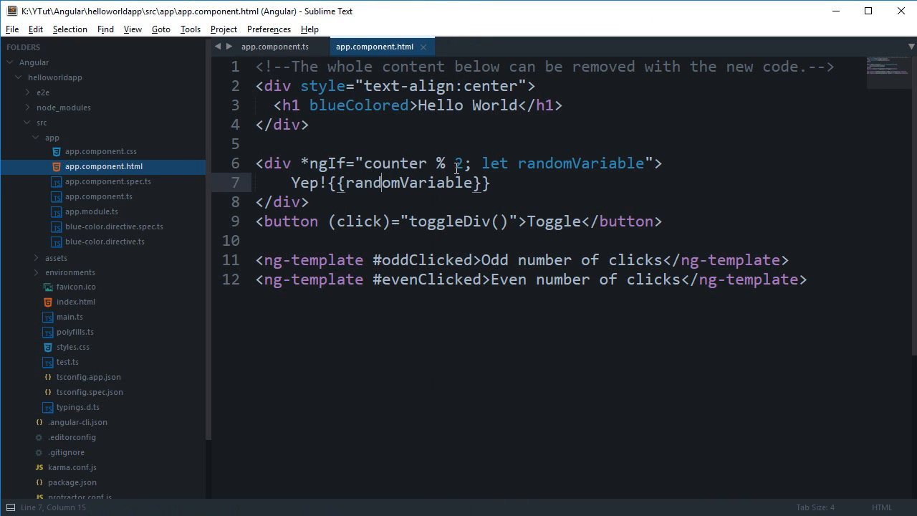
mouse_move(524, 158)
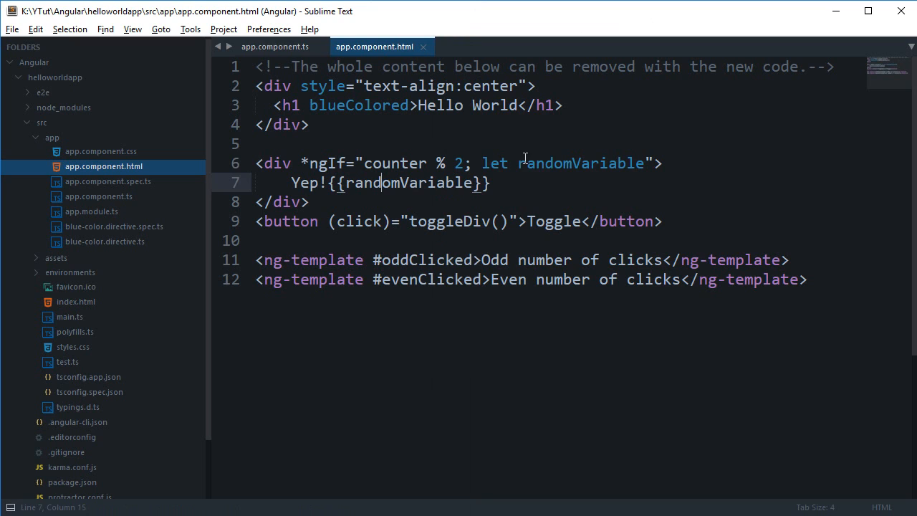
click(627, 221)
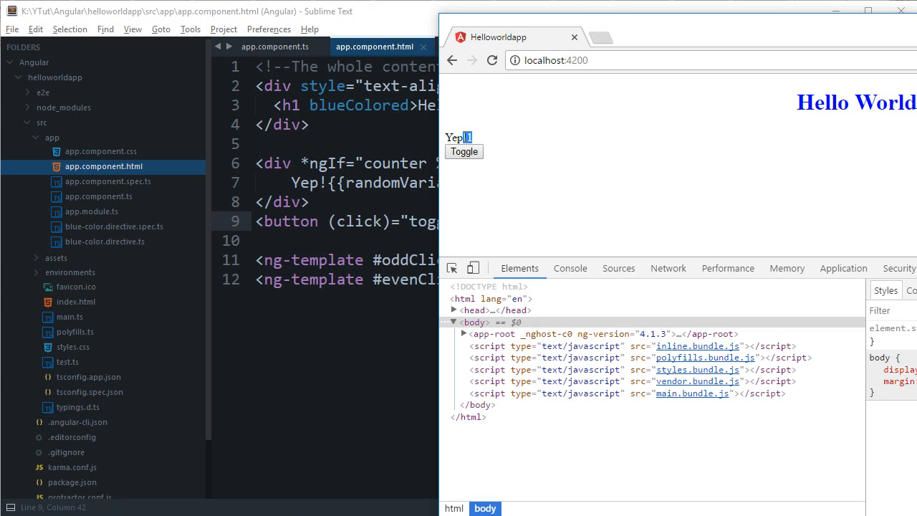
click(570, 268)
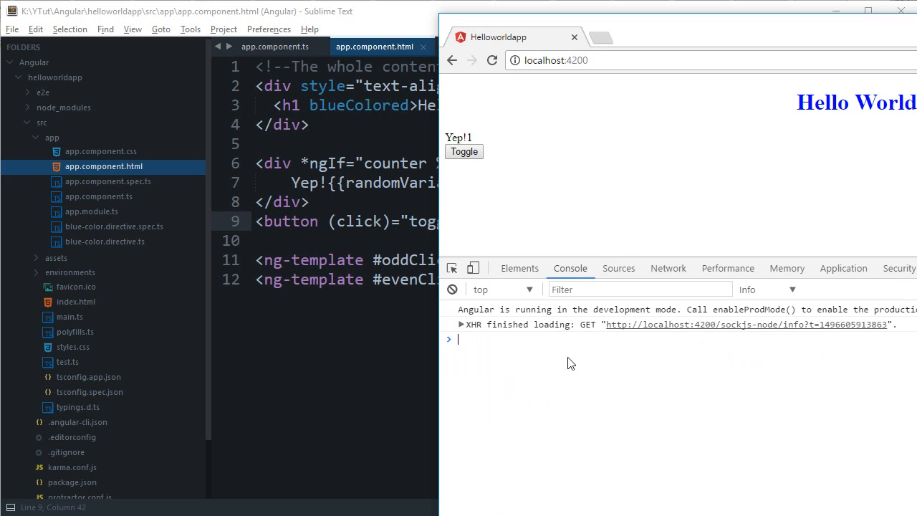
Evaluate !![], !!{}, !!1 and !!0 in the console, confirming only !!0 is false
text(!!)
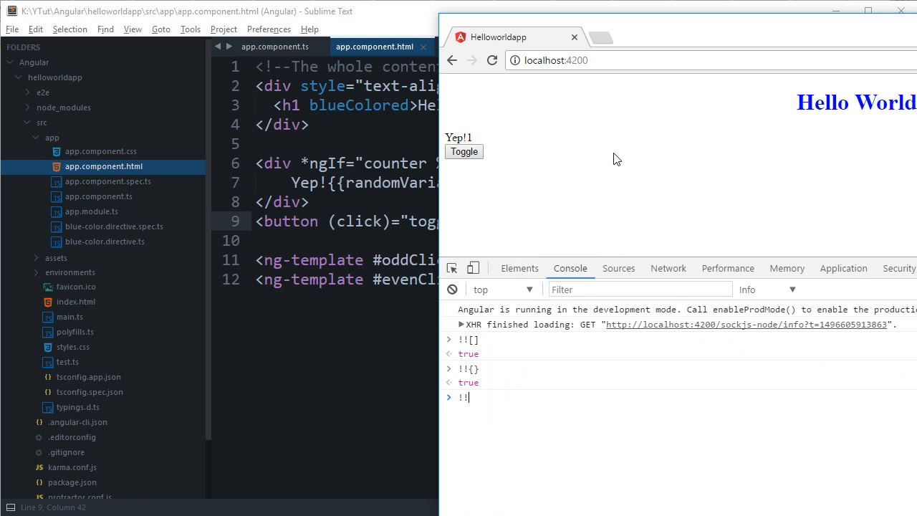
text(!!0)
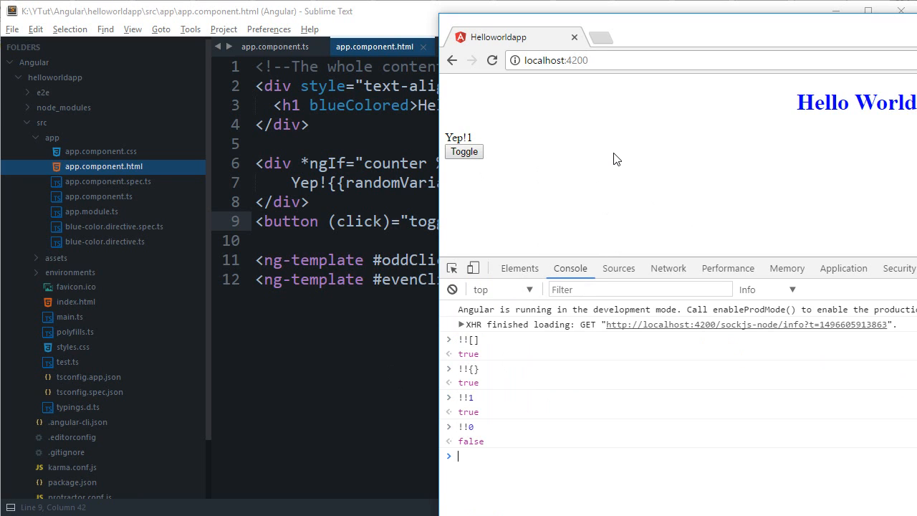
mouse_move(524, 142)
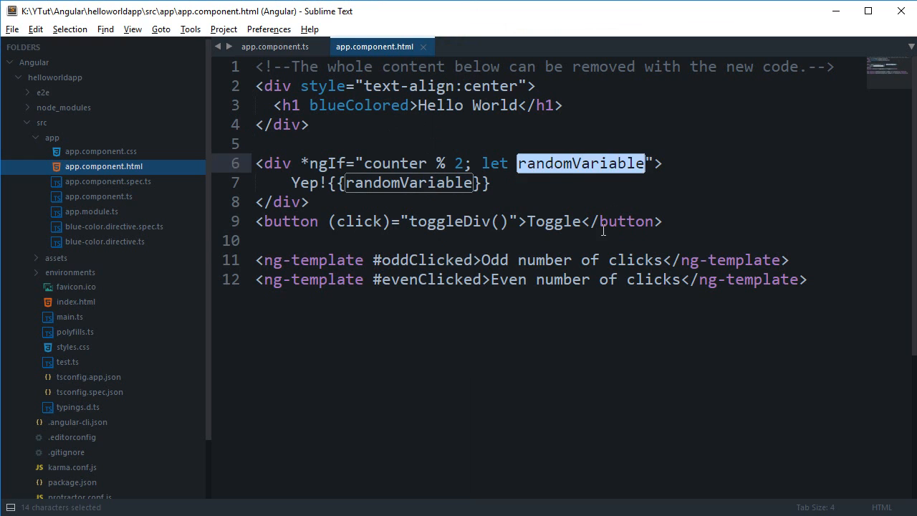
Replace toggleDiv in app.component.ts with a myFavLang object starting a frontend array
click(603, 240)
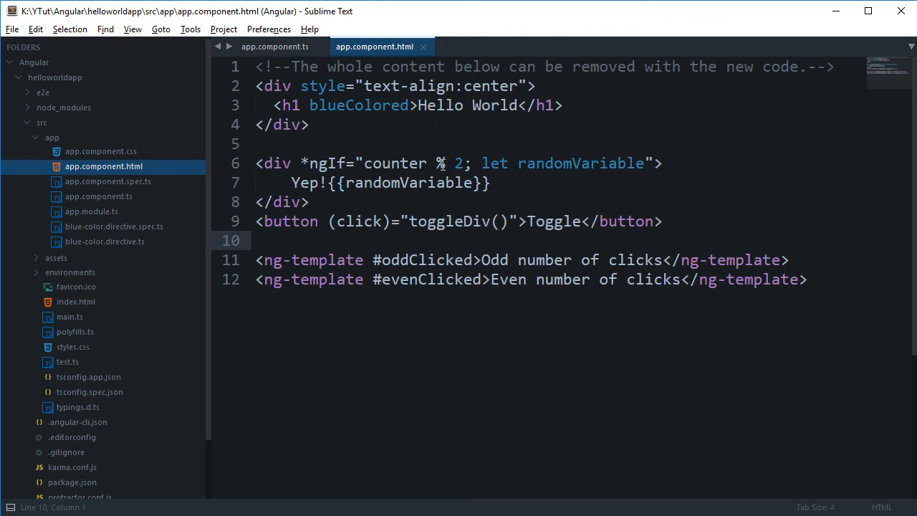
click(274, 46)
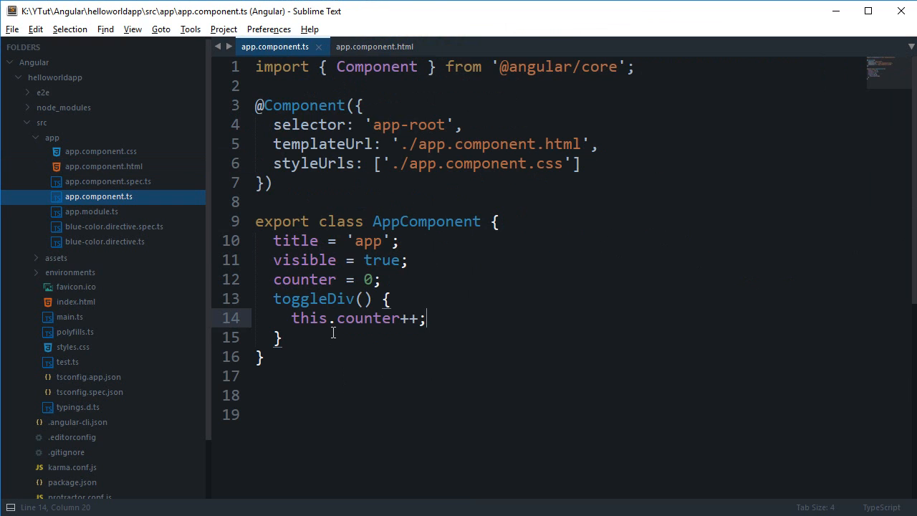
drag(272, 298, 281, 337)
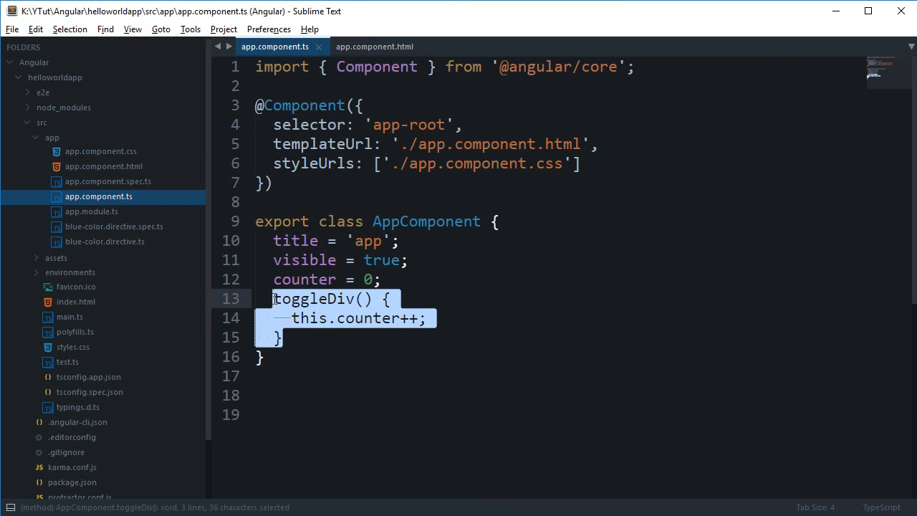
mouse_move(511, 343)
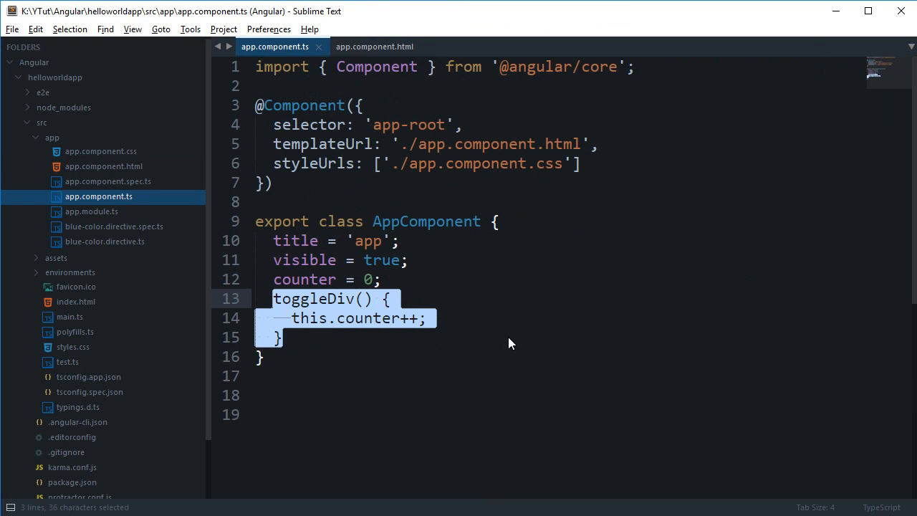
text(my)
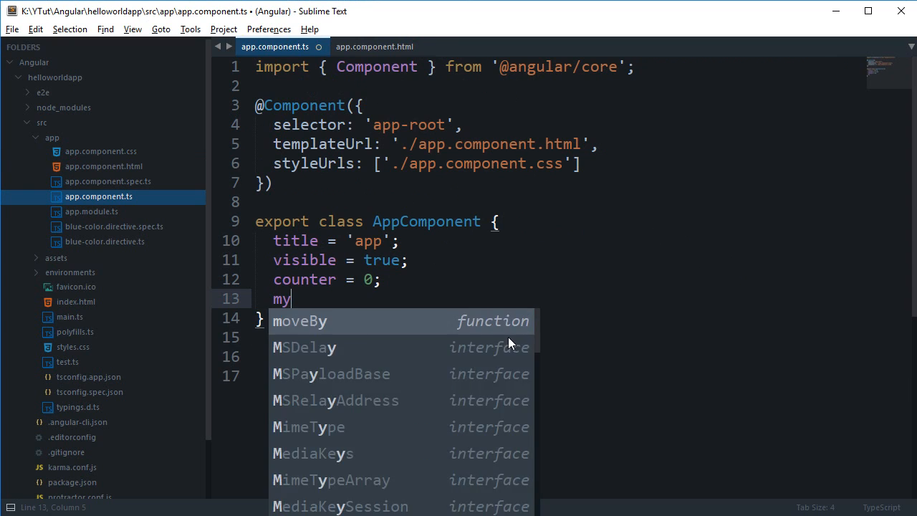
text(FavLan)
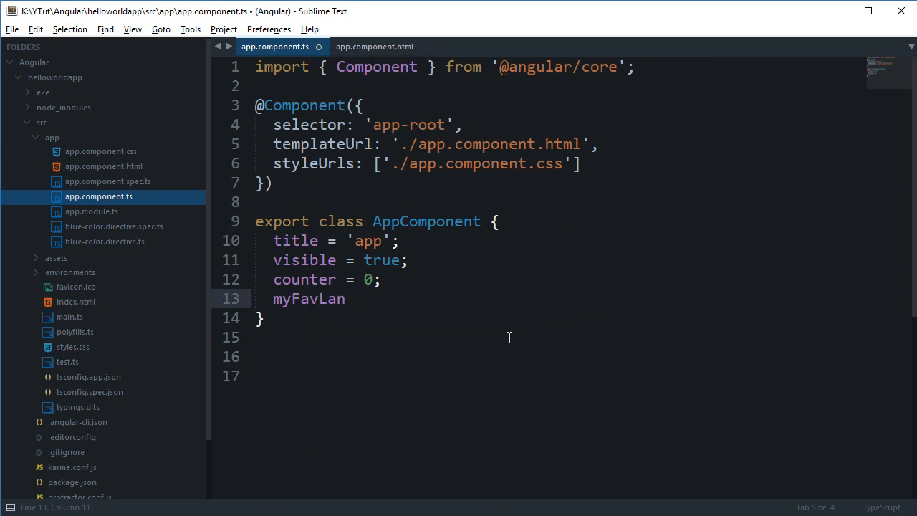
text(g = {)
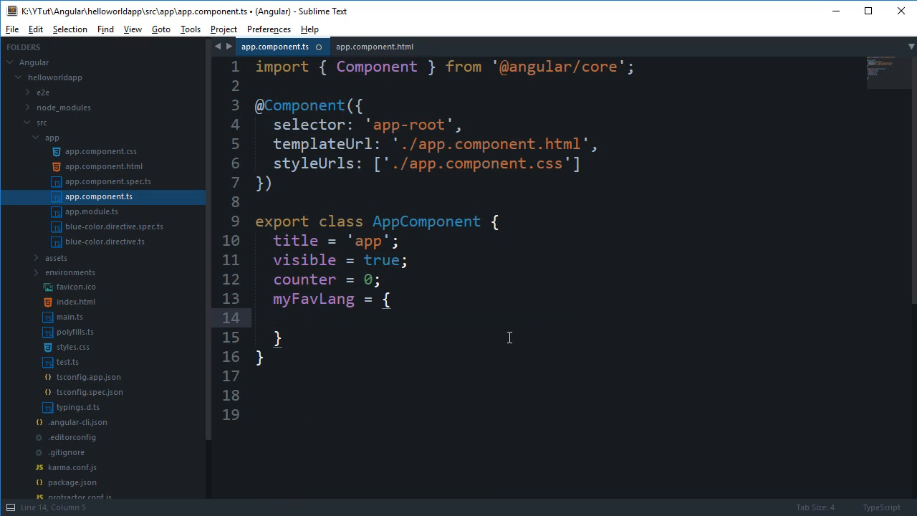
text('fronten')
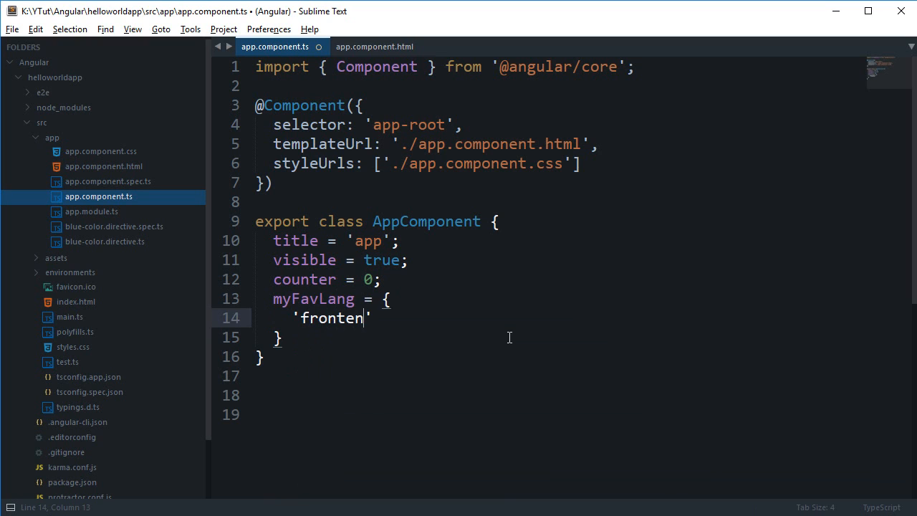
text(d': [''])
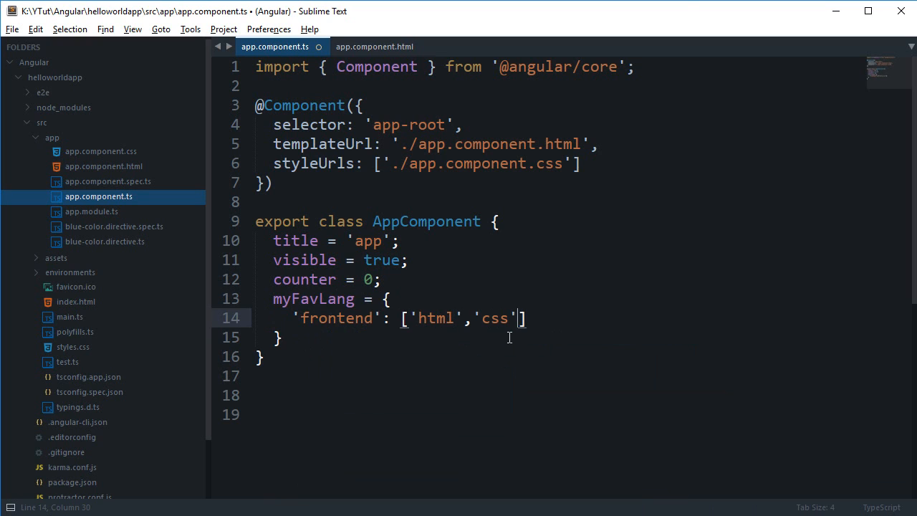
Fill frontend with javascript and backend with nodejs and ruby, save, and return to the template
text(,'java')
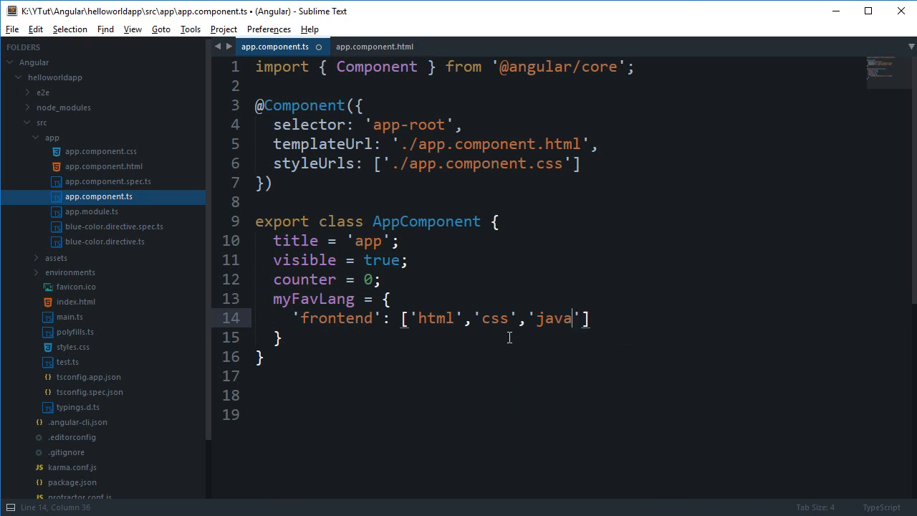
text(script)
text('backend': [')
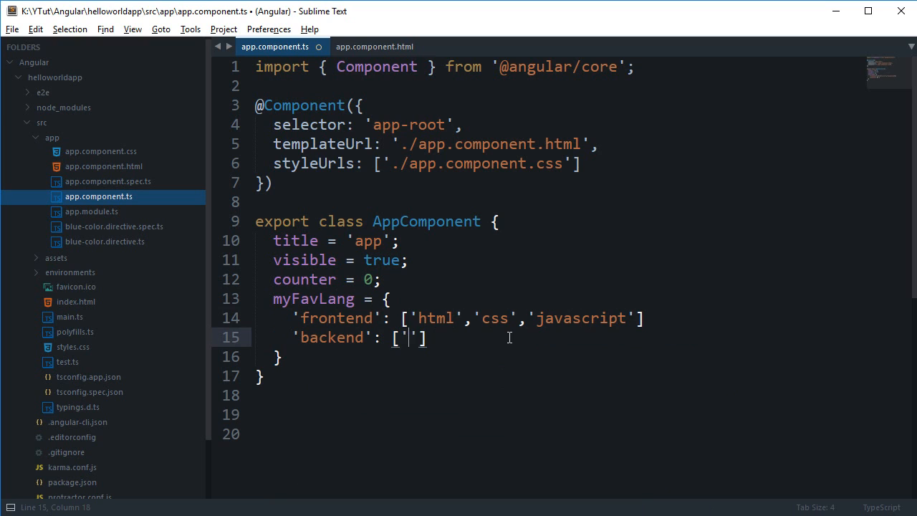
text(node)
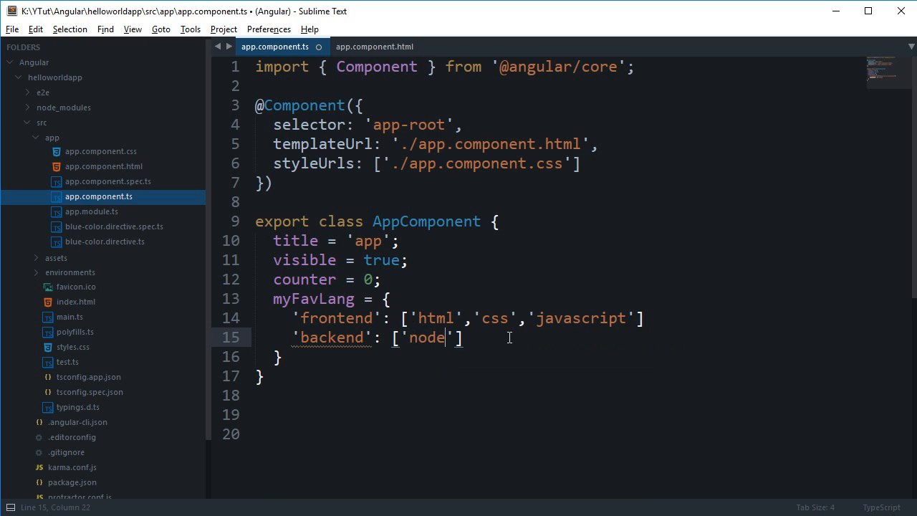
text(js', 'php', 'python)
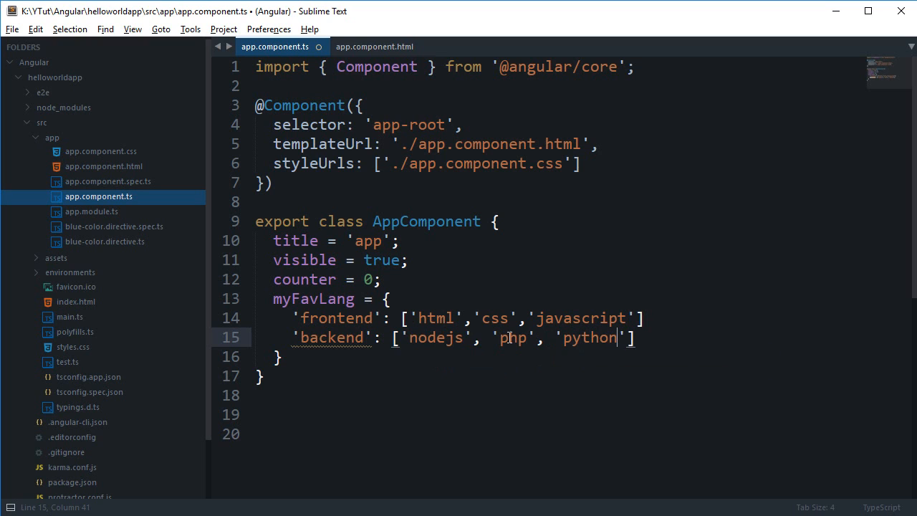
text(, 'ruby')
click(557, 357)
text(;)
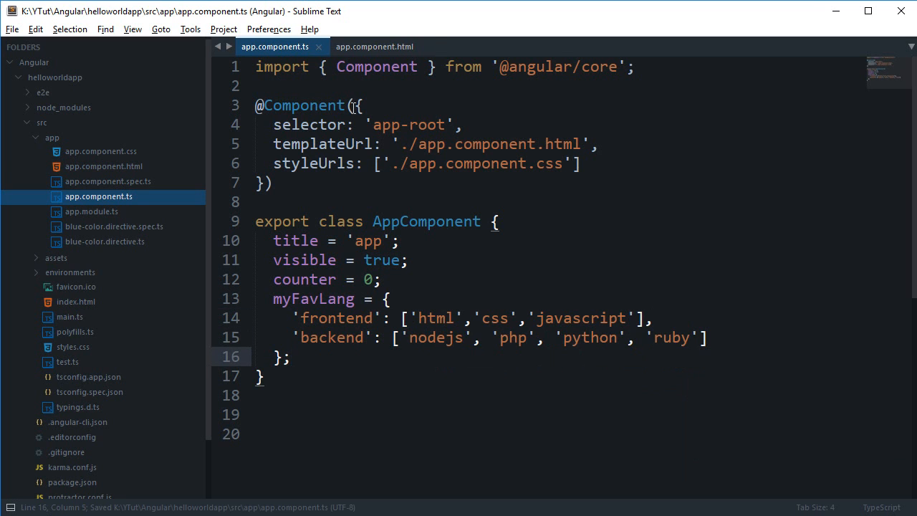
click(374, 46)
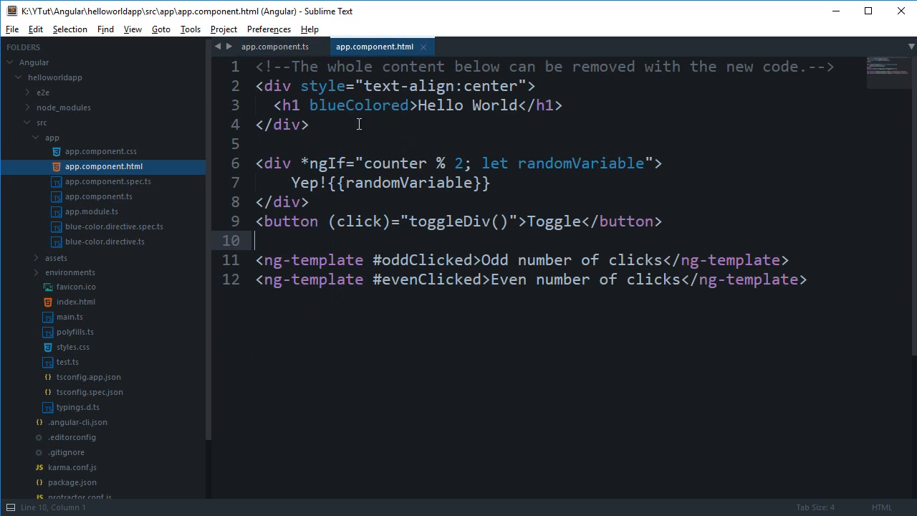
Replace the ngIf condition with myFavLang.frontEnd, checking the property name in the class
drag(362, 162, 473, 163)
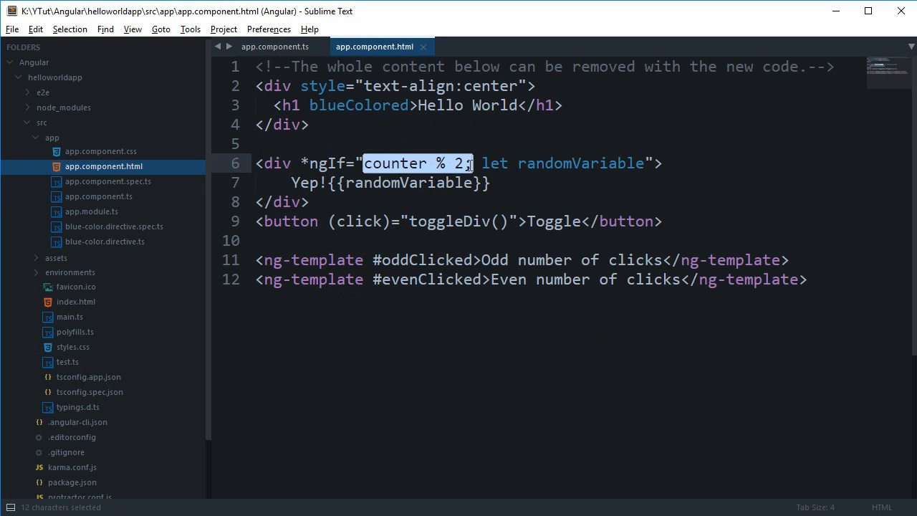
text(myFavLang)
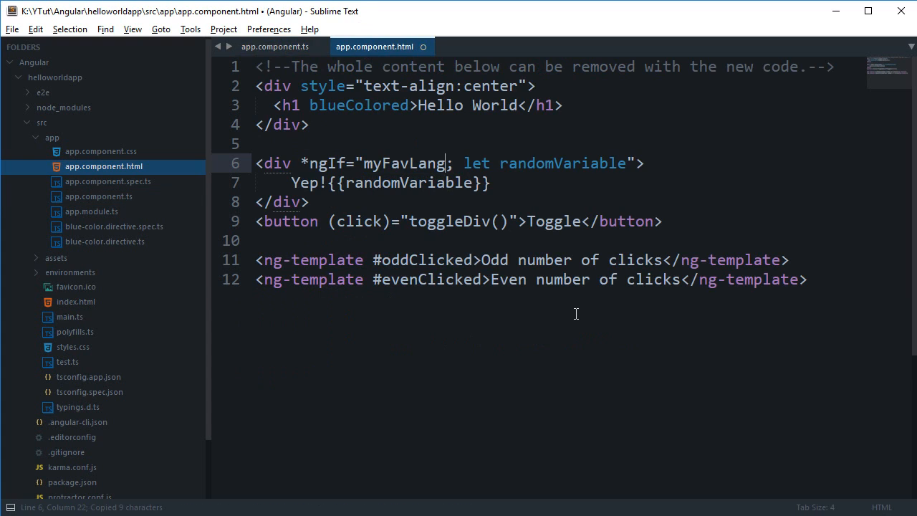
text(.front)
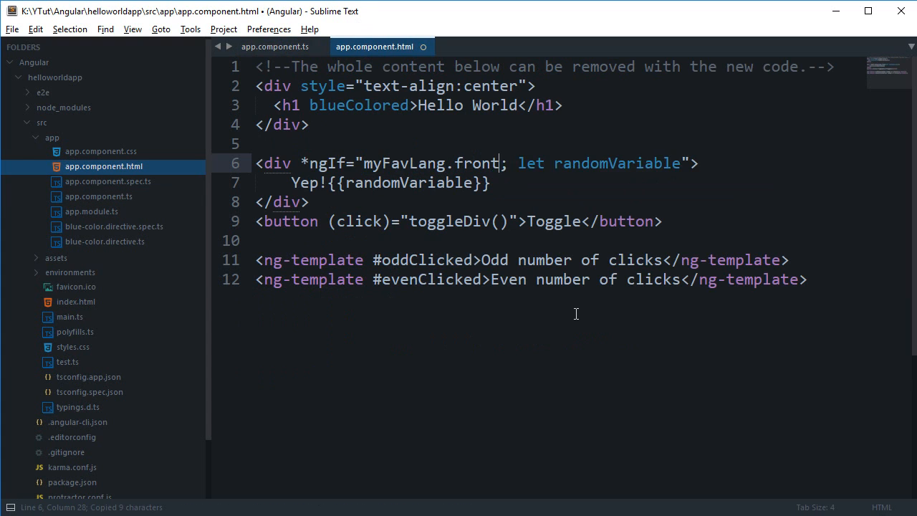
text(End)
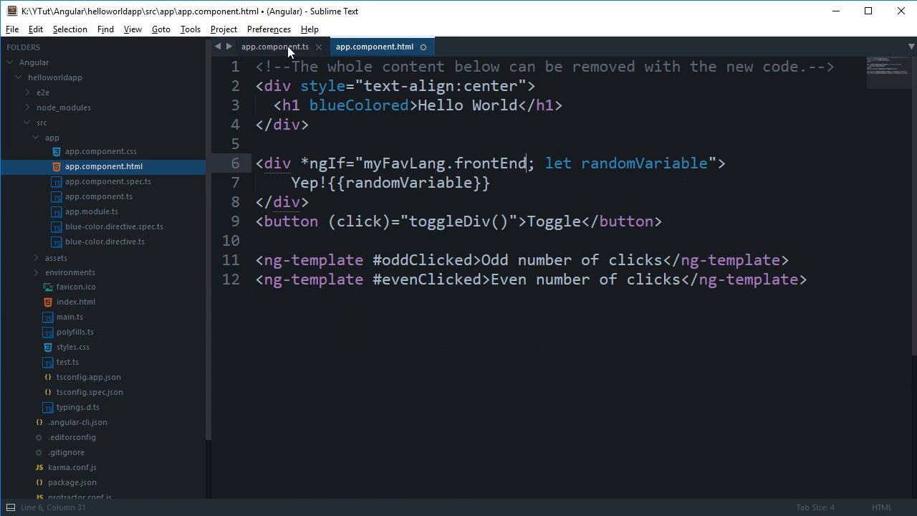
click(274, 47)
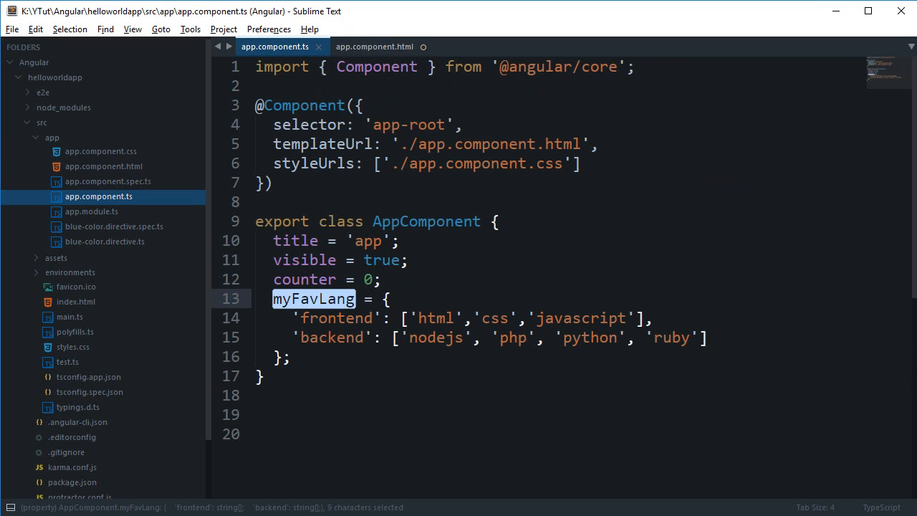
click(374, 47)
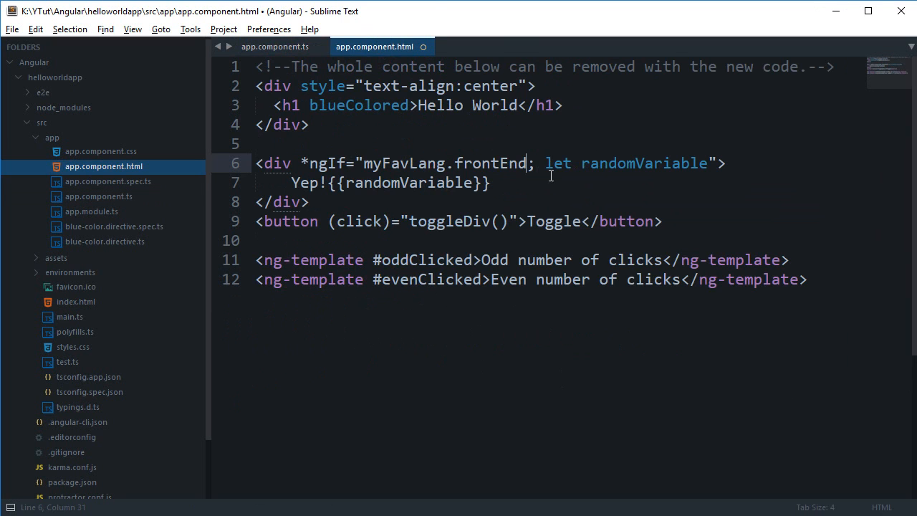
click(275, 47)
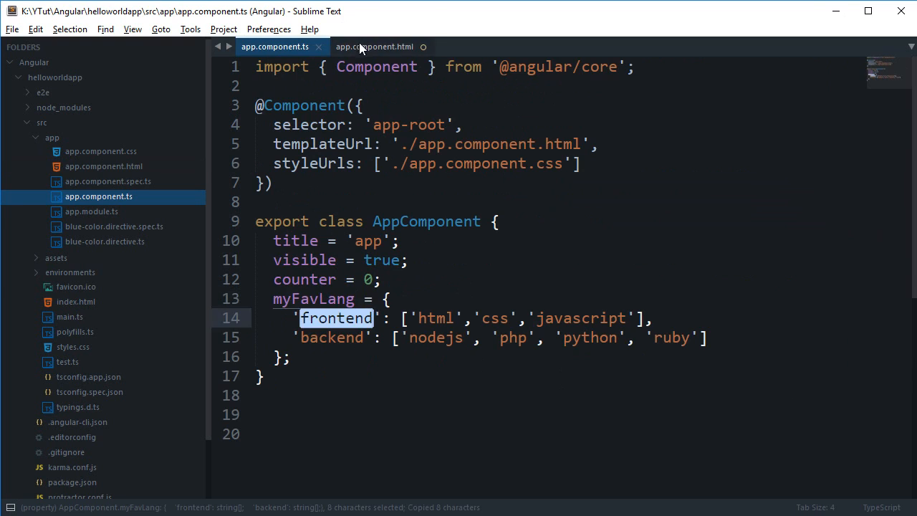
click(374, 47)
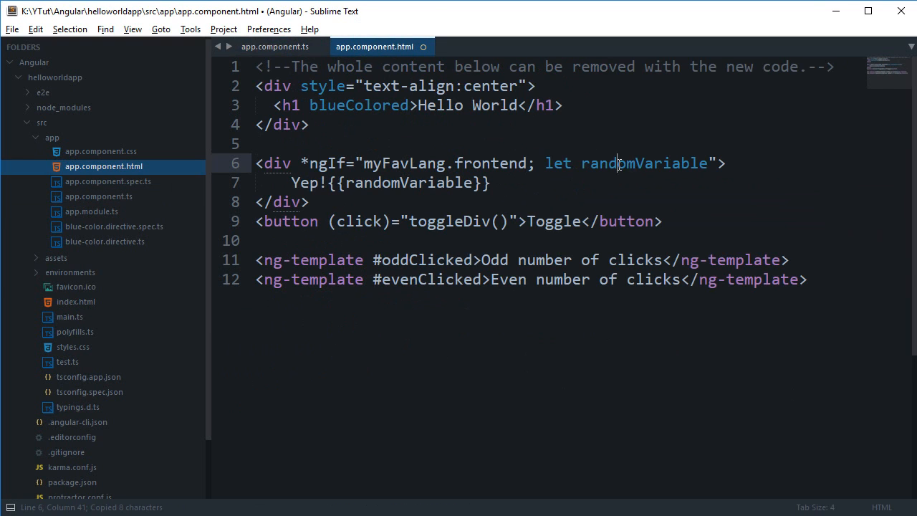
Use frontend, name the local variable frontEndLanguages, and delete the temporary interpolation line
text(frontE)
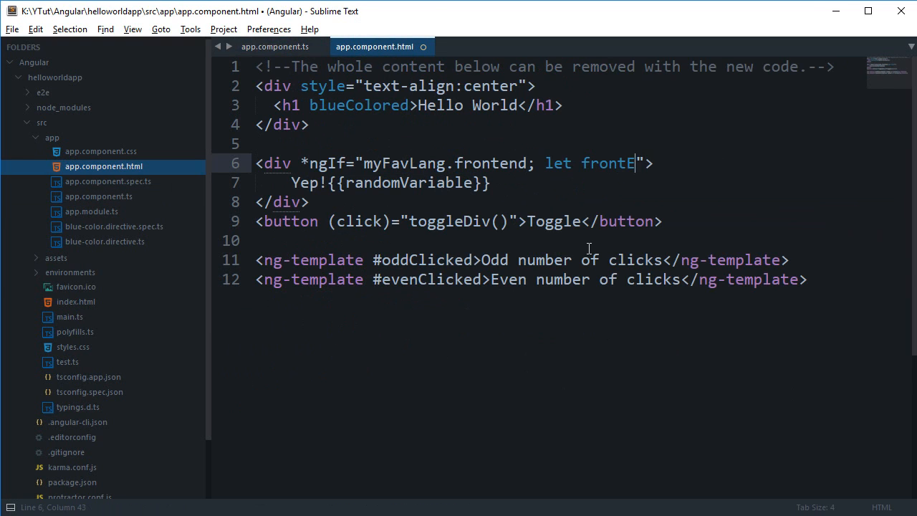
text(ndLangues)
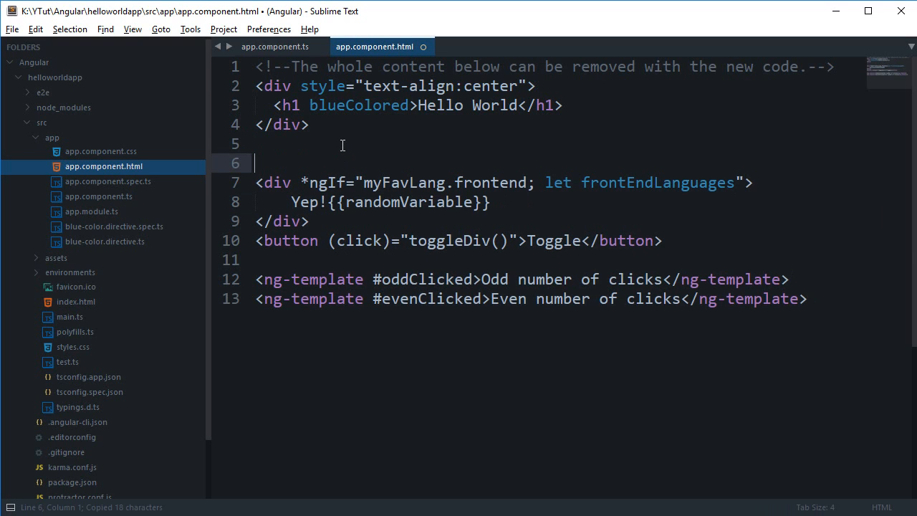
text({{randomVariable}})
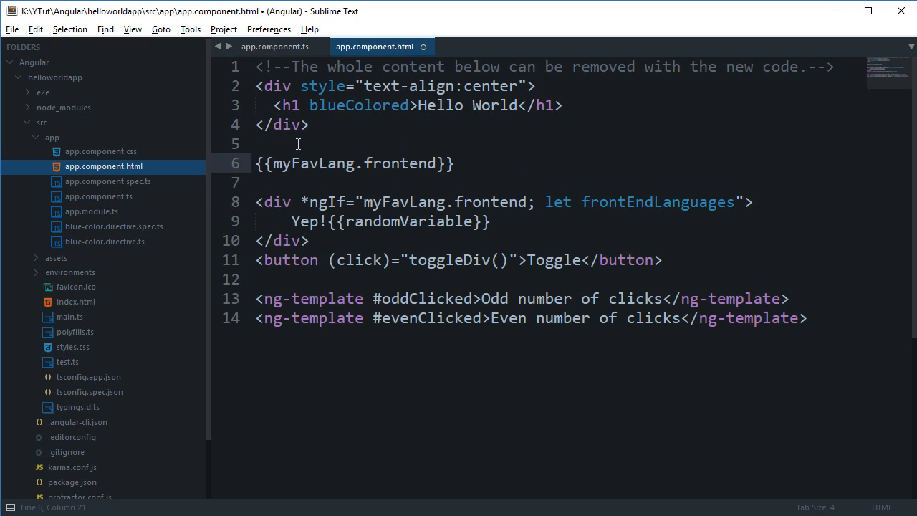
drag(274, 163, 436, 164)
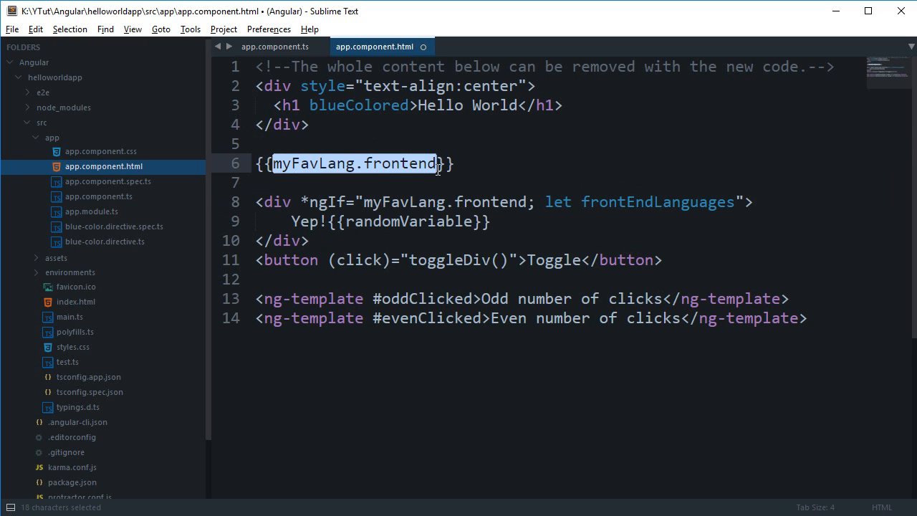
mouse_move(540, 203)
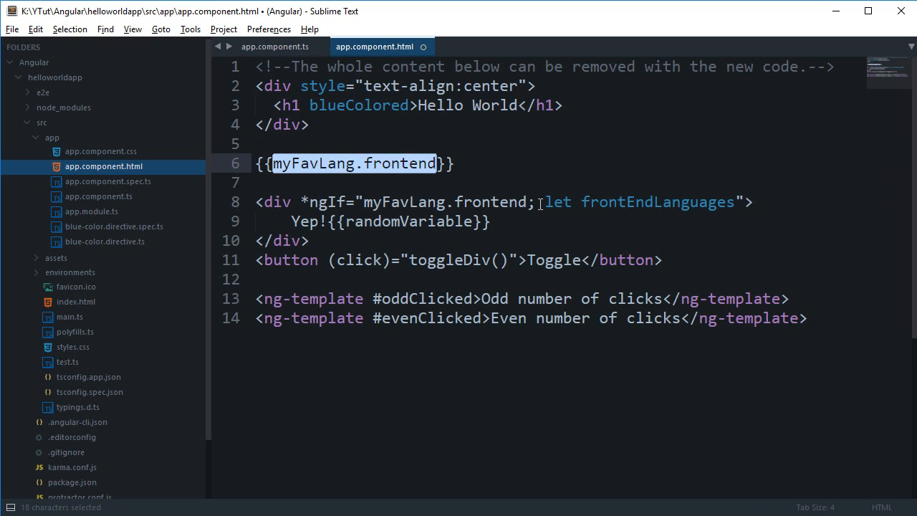
click(353, 260)
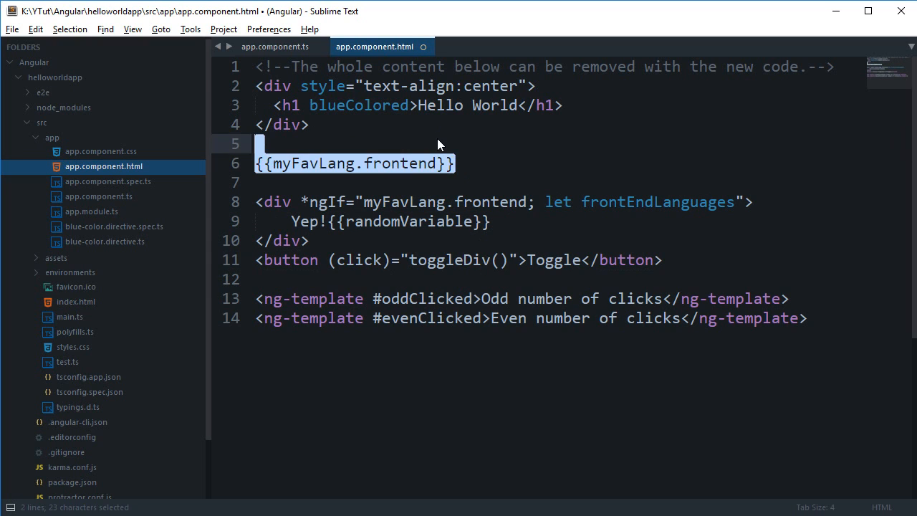
key(Delete)
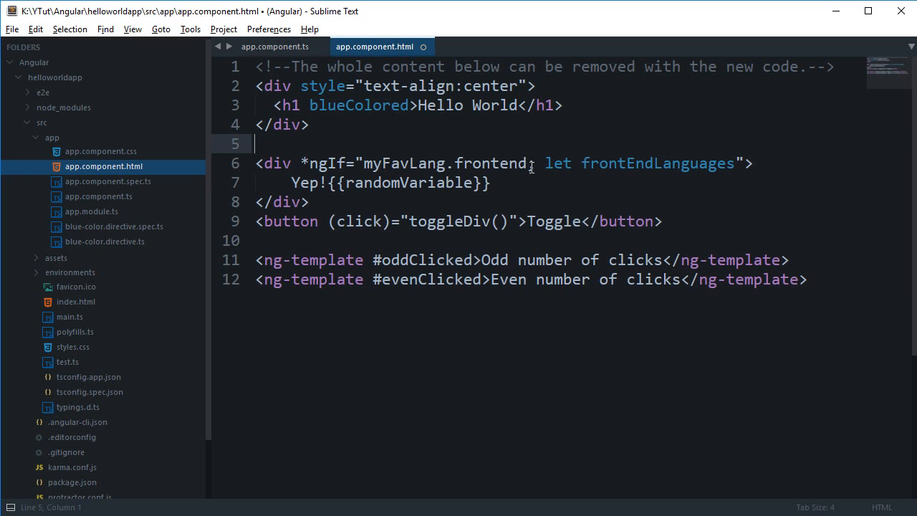
Interpolate frontEndLanguages.join(',') in the div, save, and check the comma-joined list in Chrome
click(275, 47)
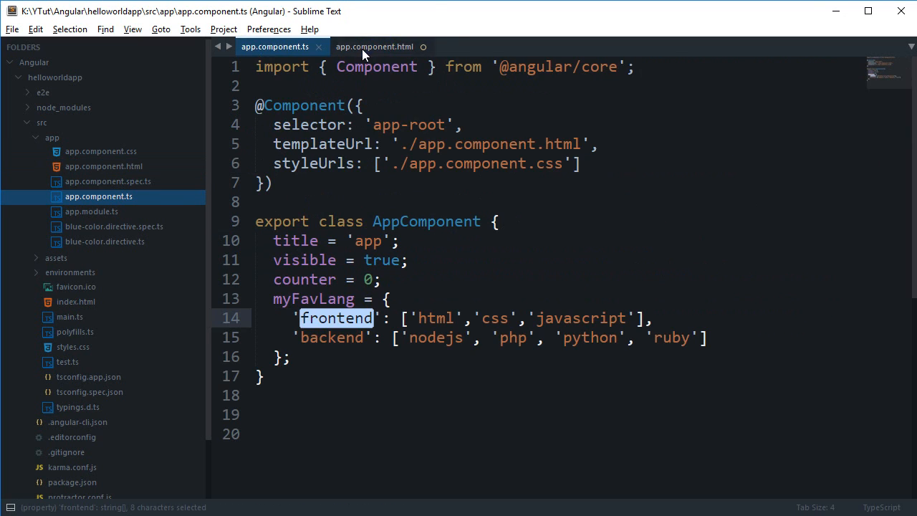
click(374, 47)
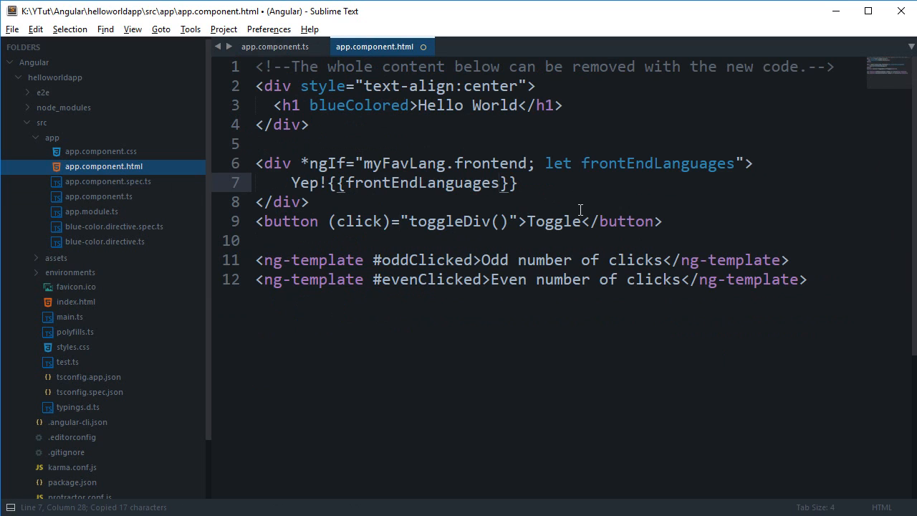
text(.join())
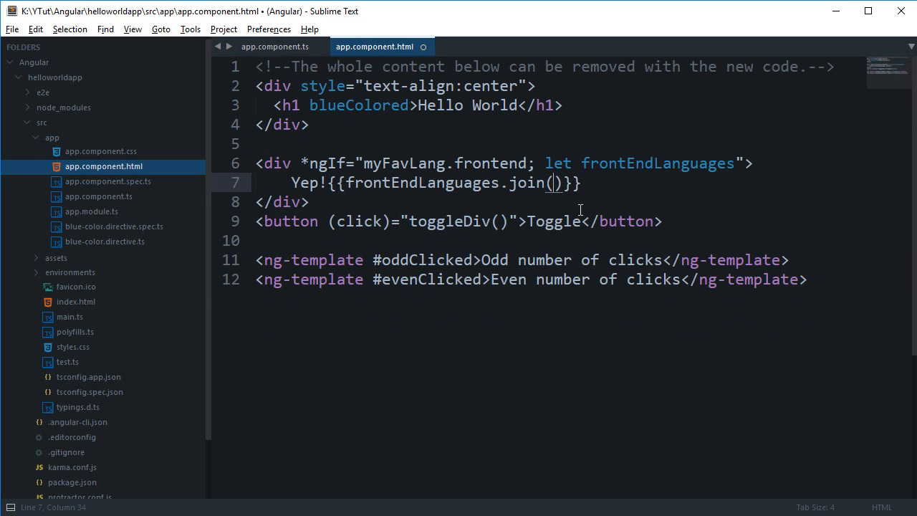
text(',')
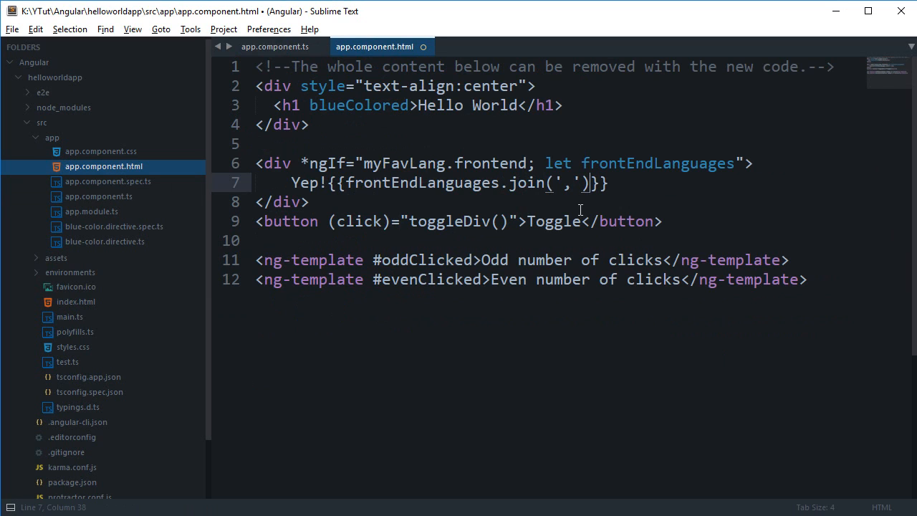
key(ctrl+s)
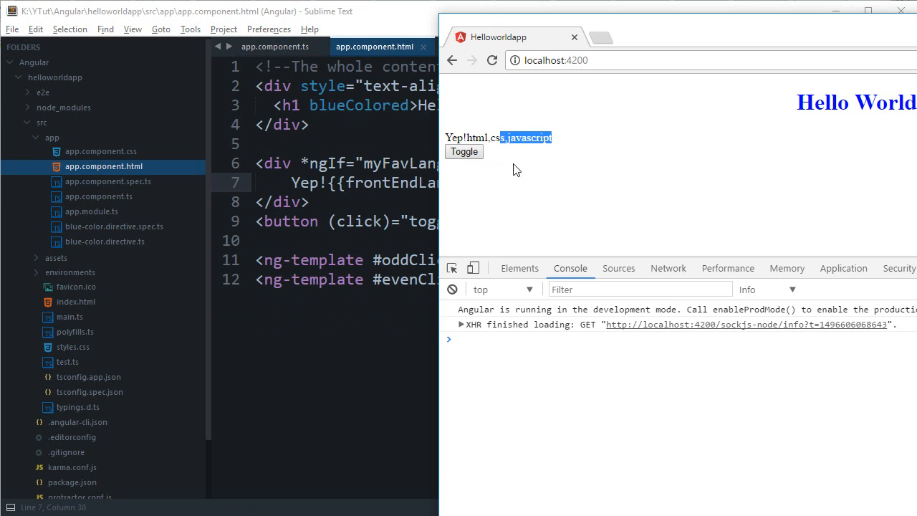
click(464, 151)
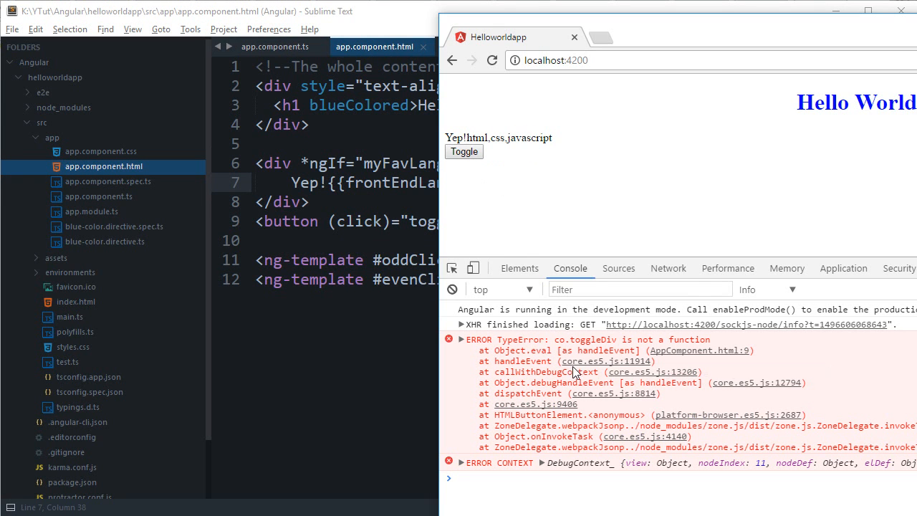
click(274, 47)
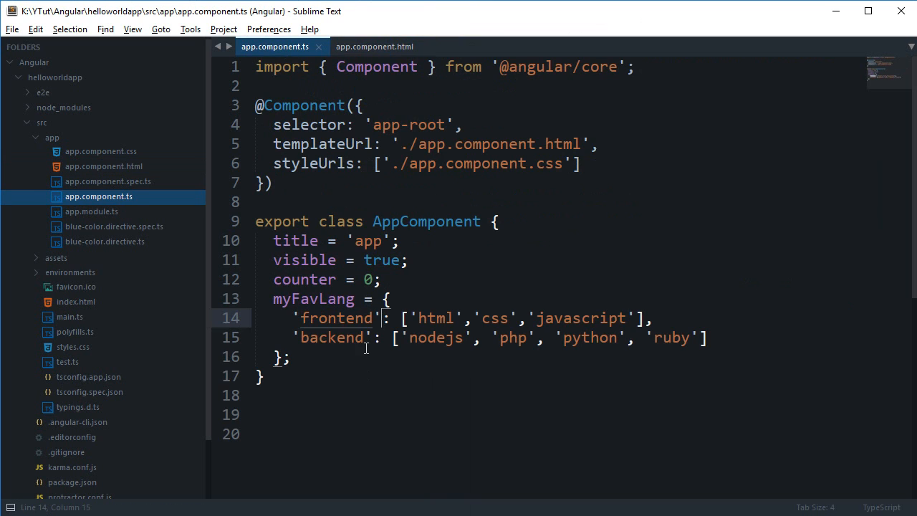
Delete the <button (click)="toggleDiv()"> line from app.component.html and save
click(374, 47)
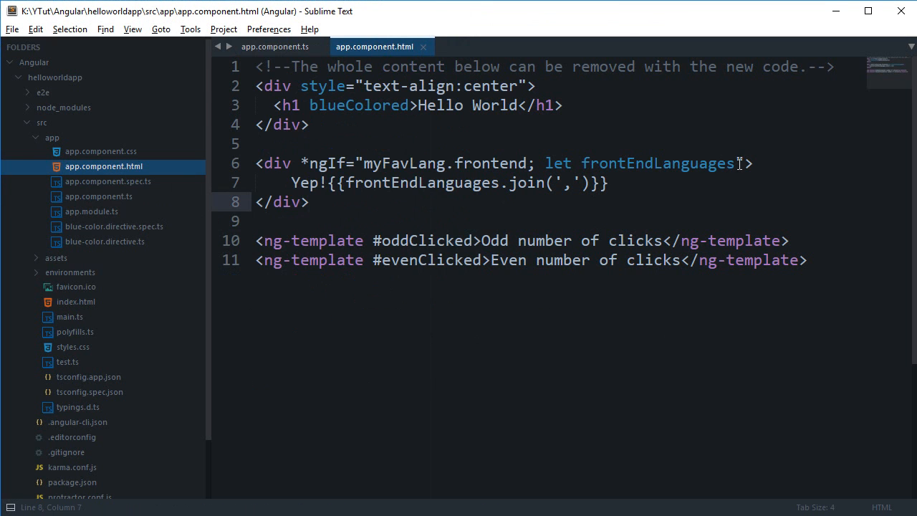
double_click(657, 163)
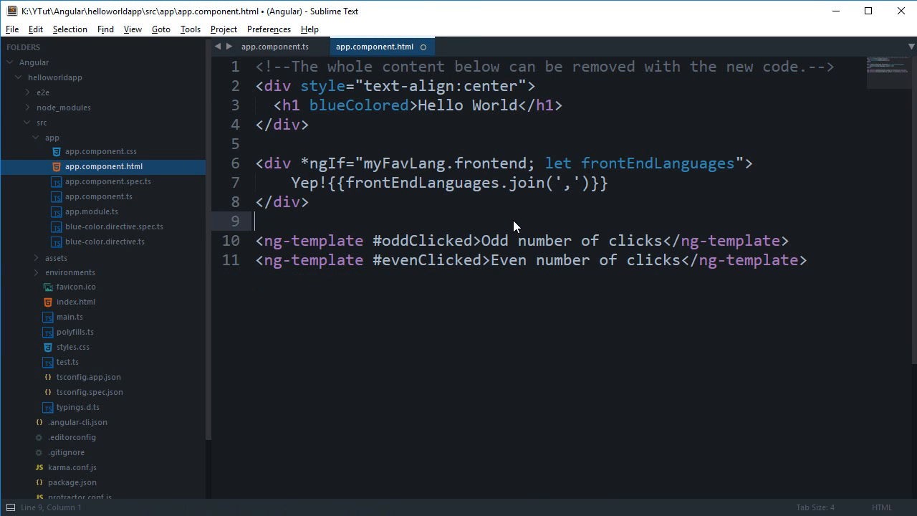
key(ctrl+s)
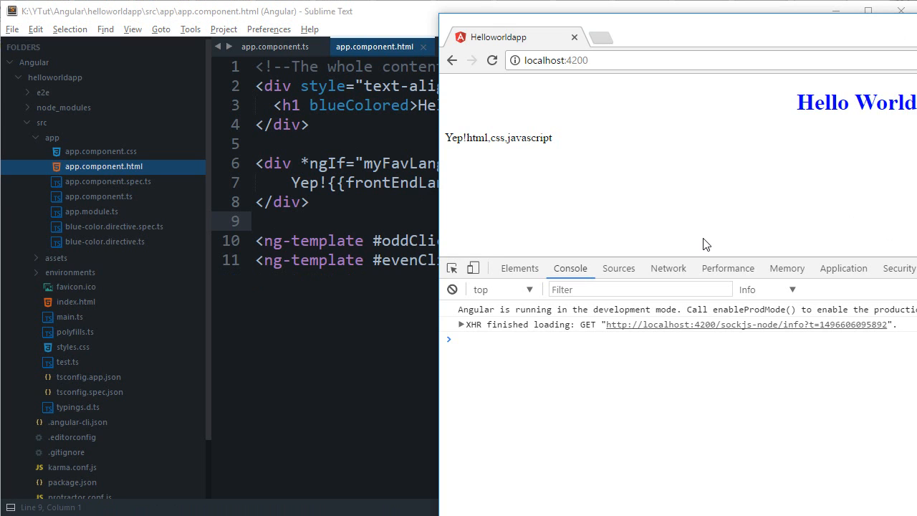
mouse_move(442, 189)
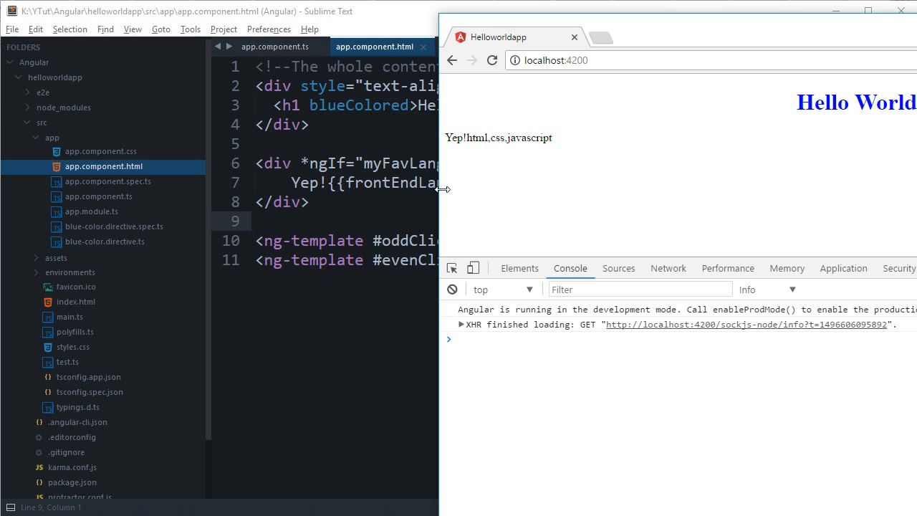